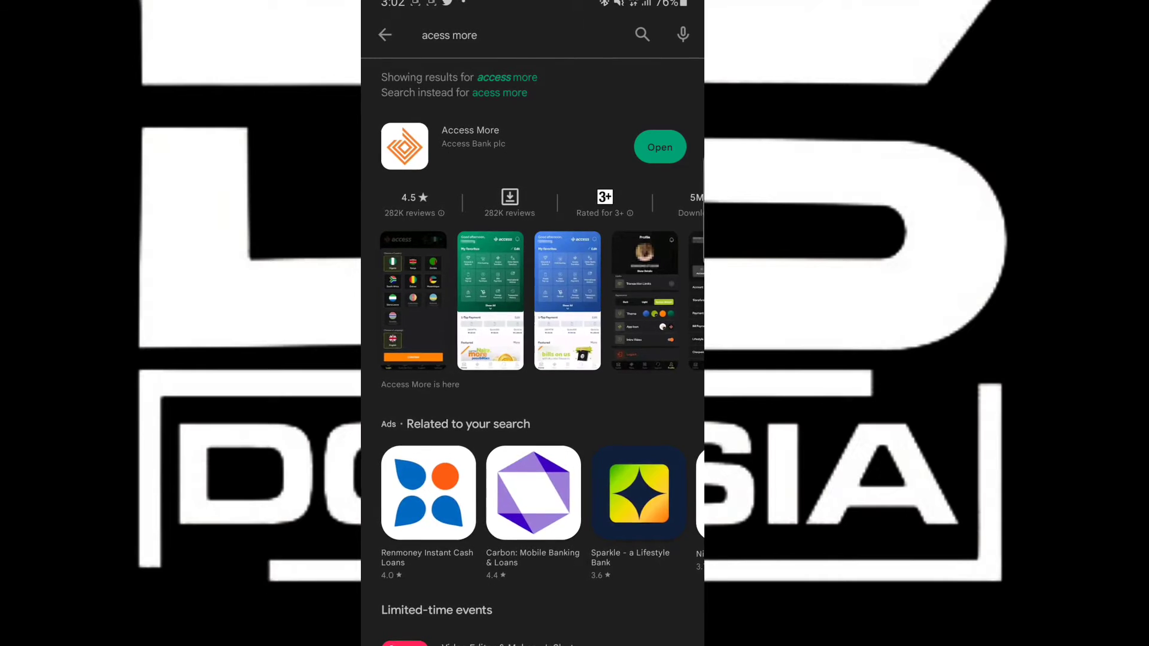
Step: Launch the installed Access More app from its Play Store listing
{"action": "scroll", "scroll_direction": "up", "scroll_amount": 3}
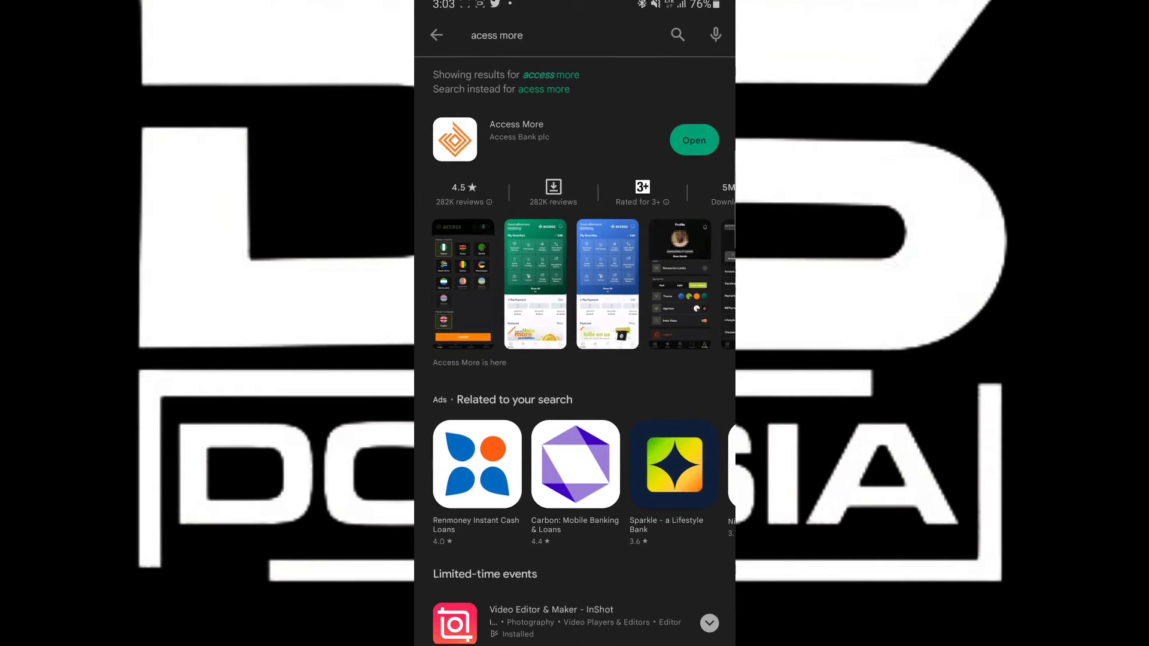
{"action": "left_click", "coordinate": [692, 140]}
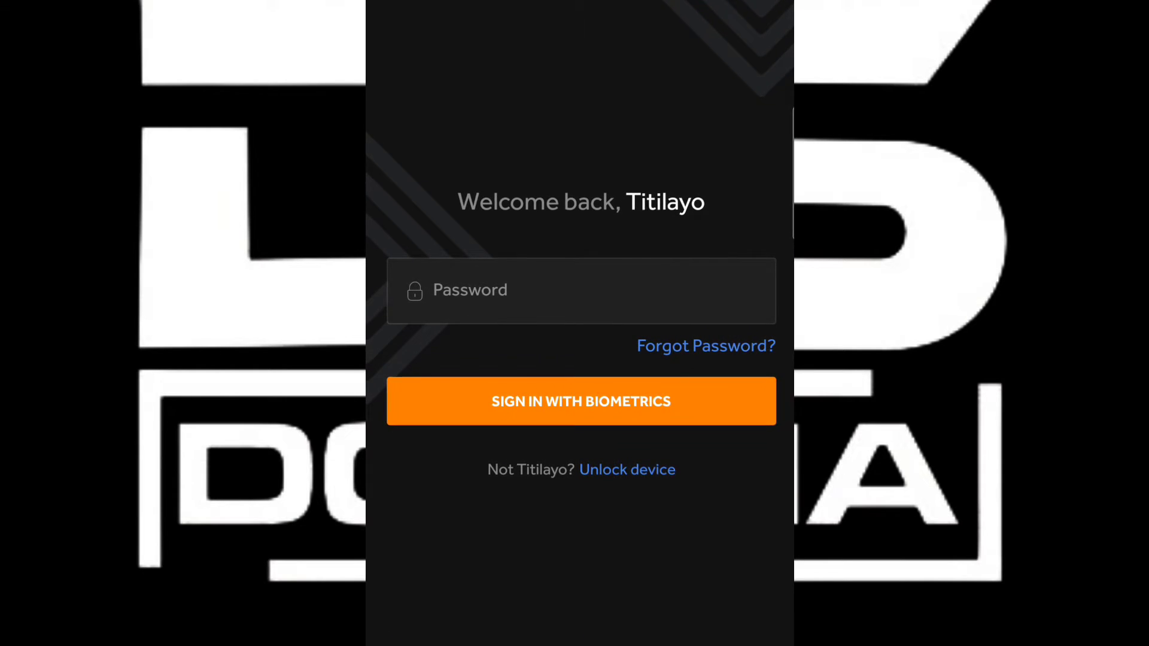
Step: Unlock the device, proceeding past the warning about clearing saved settings
{"action": "left_click", "coordinate": [626, 469]}
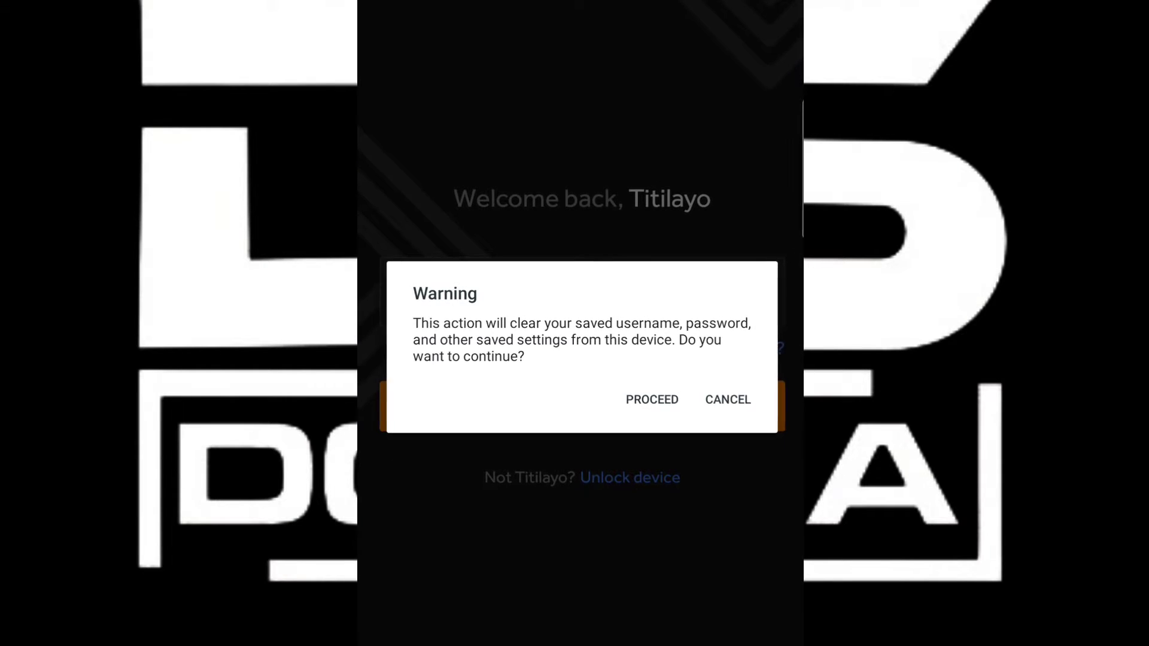
{"action": "left_click", "coordinate": [727, 399]}
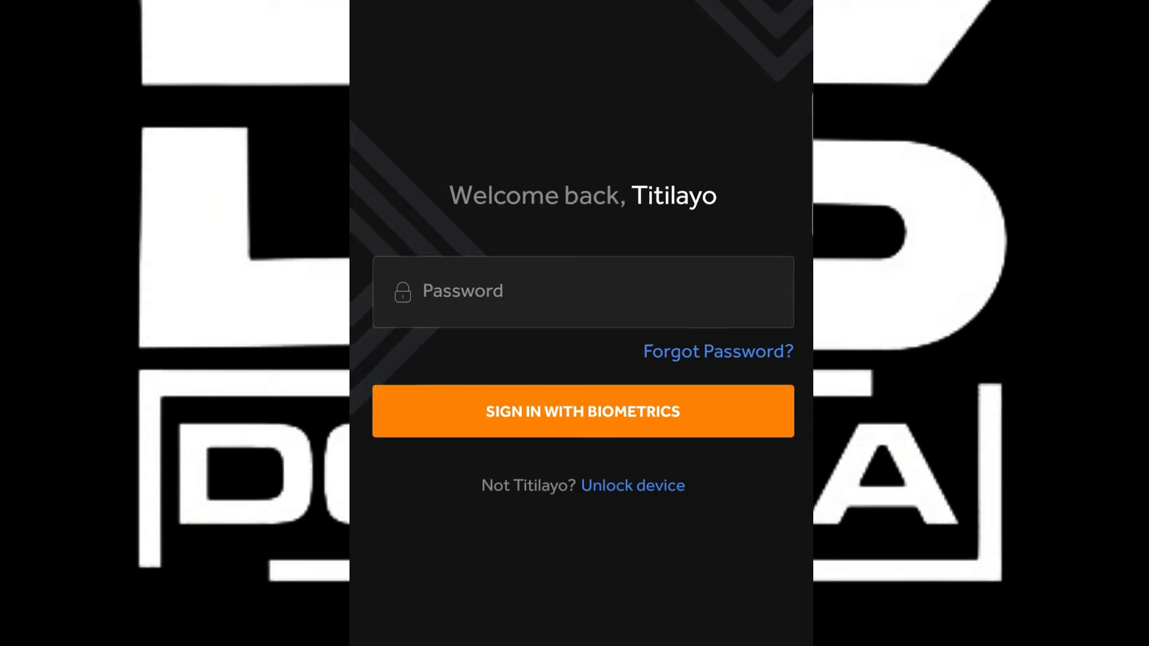
{"action": "left_click", "coordinate": [632, 485]}
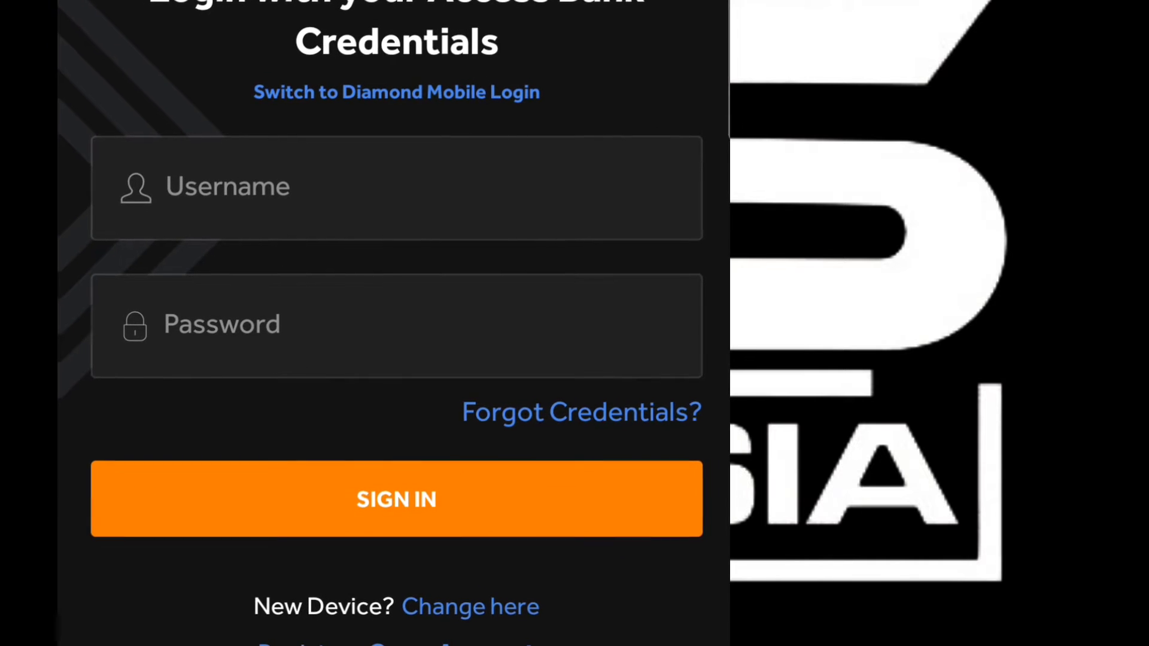
Step: Reach the change-device form from the 'New Device? Change here' link on the credentials screen
{"action": "scroll", "scroll_direction": "down", "scroll_amount": 3}
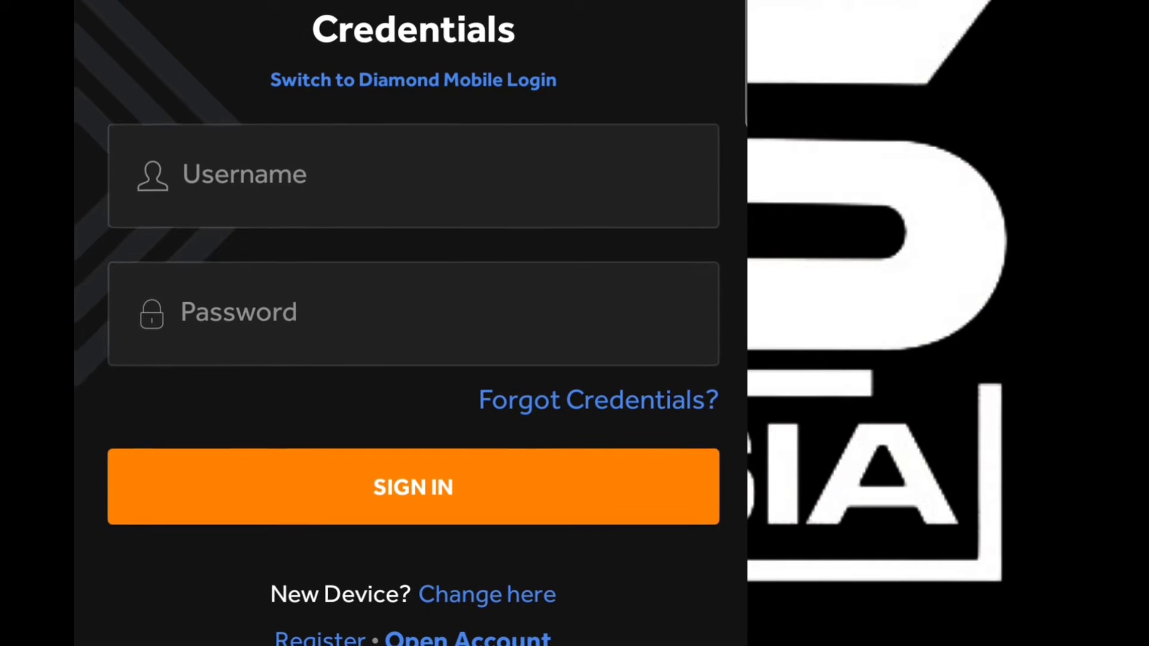
{"action": "scroll", "scroll_direction": "up", "scroll_amount": 3}
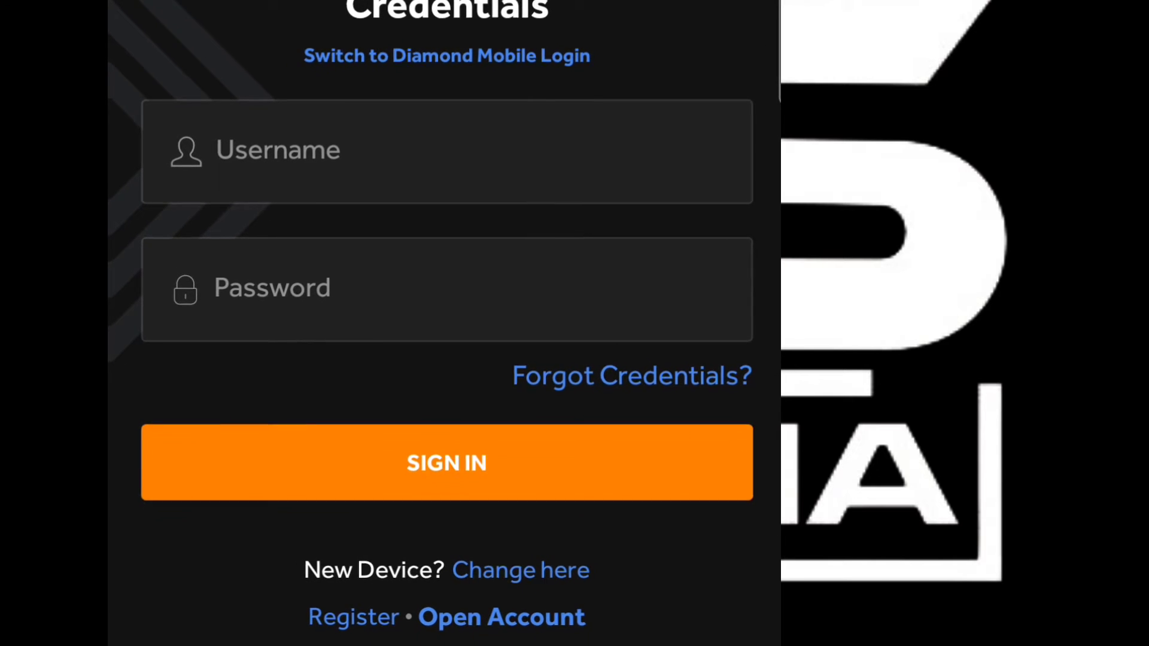
{"action": "scroll", "scroll_direction": "up", "scroll_amount": 3}
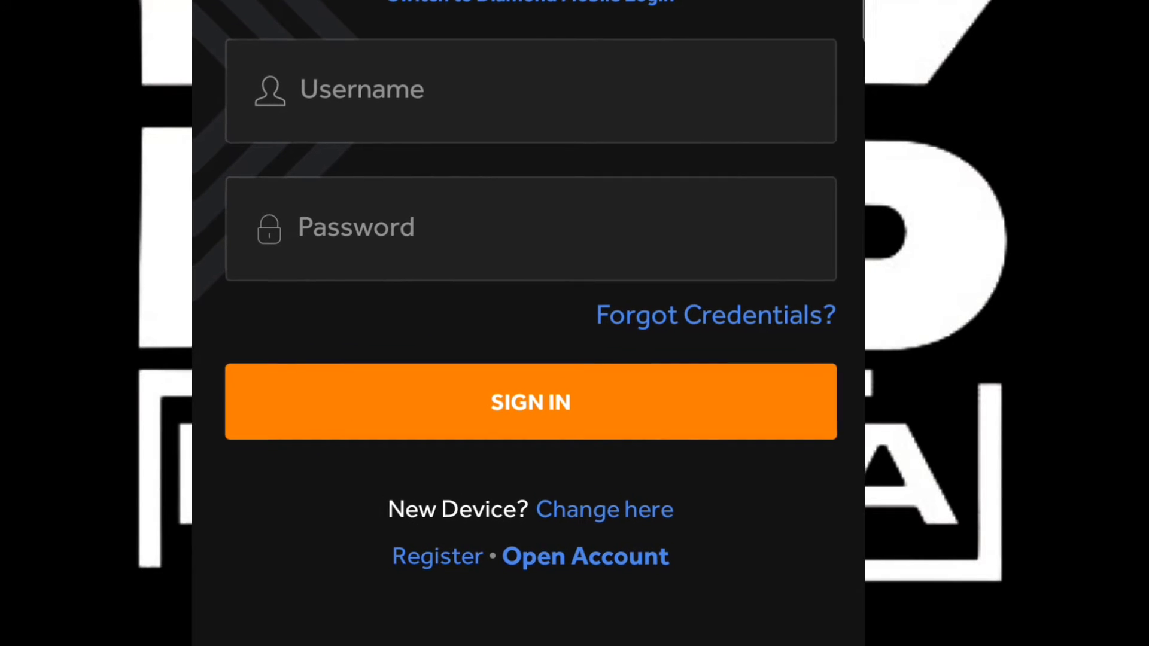
{"action": "scroll", "scroll_direction": "up", "scroll_amount": 3}
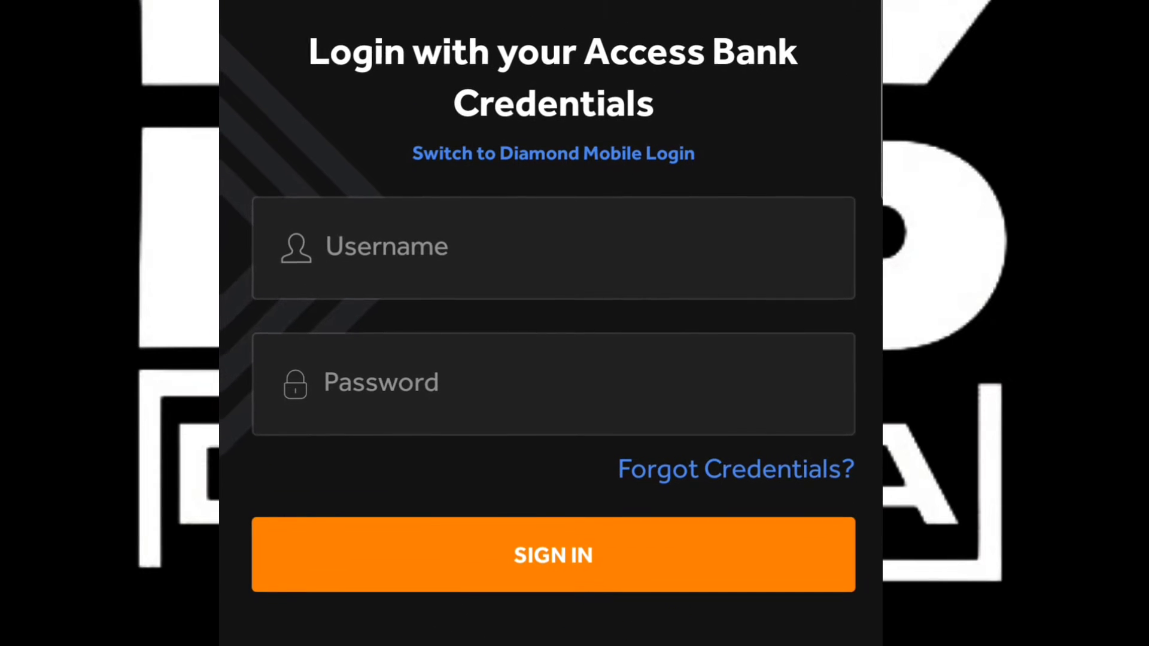
{"action": "scroll", "scroll_direction": "down", "scroll_amount": 3}
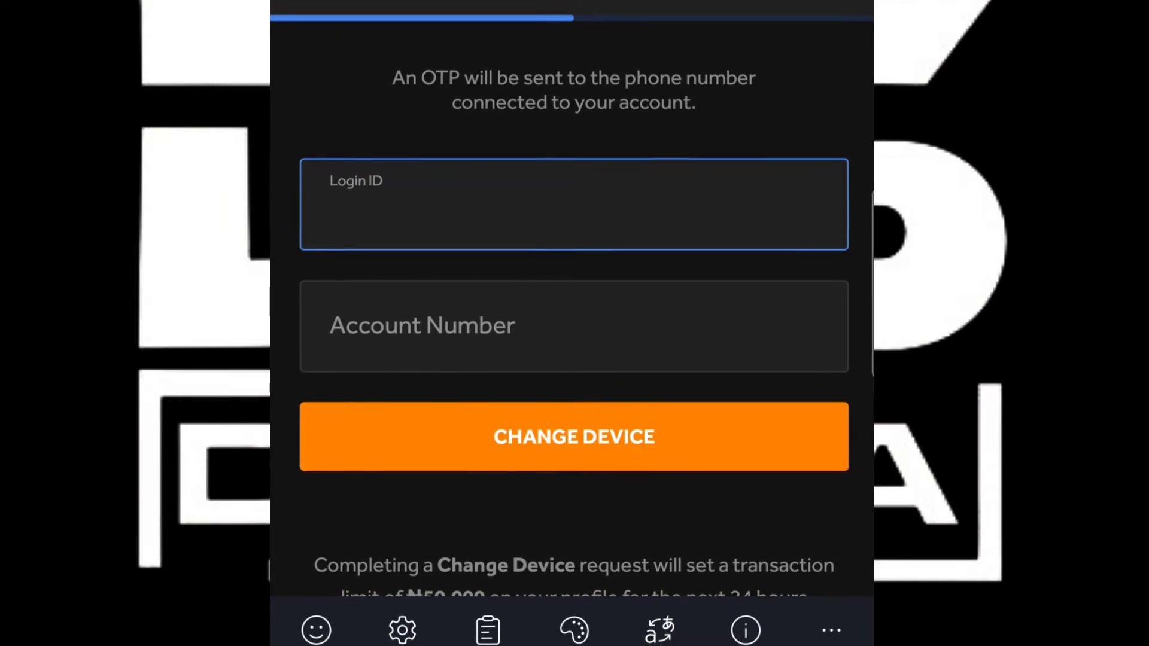
{"action": "type", "text": "Tit"}
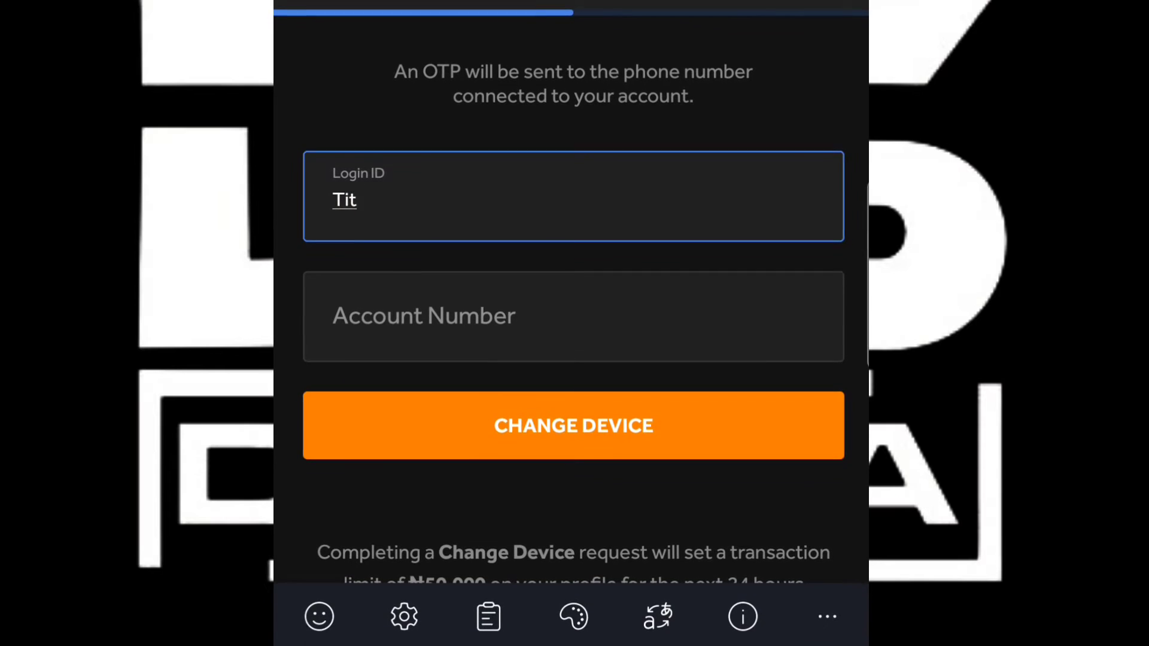
{"action": "type", "text": "i"}
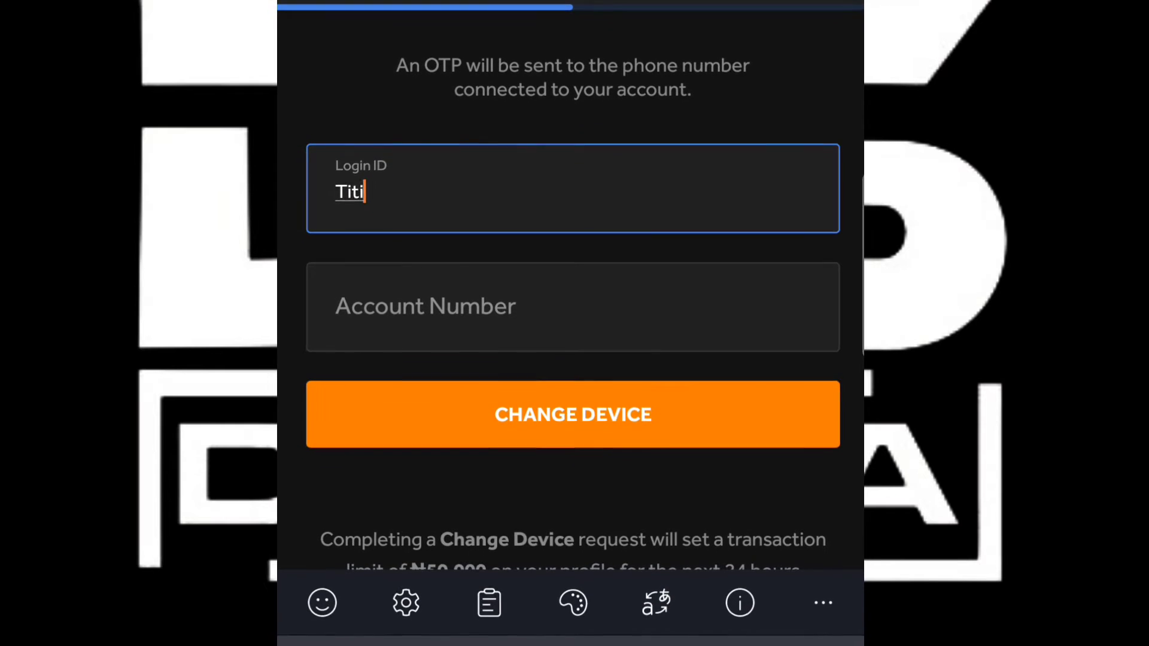
{"action": "key", "text": "Backspace"}
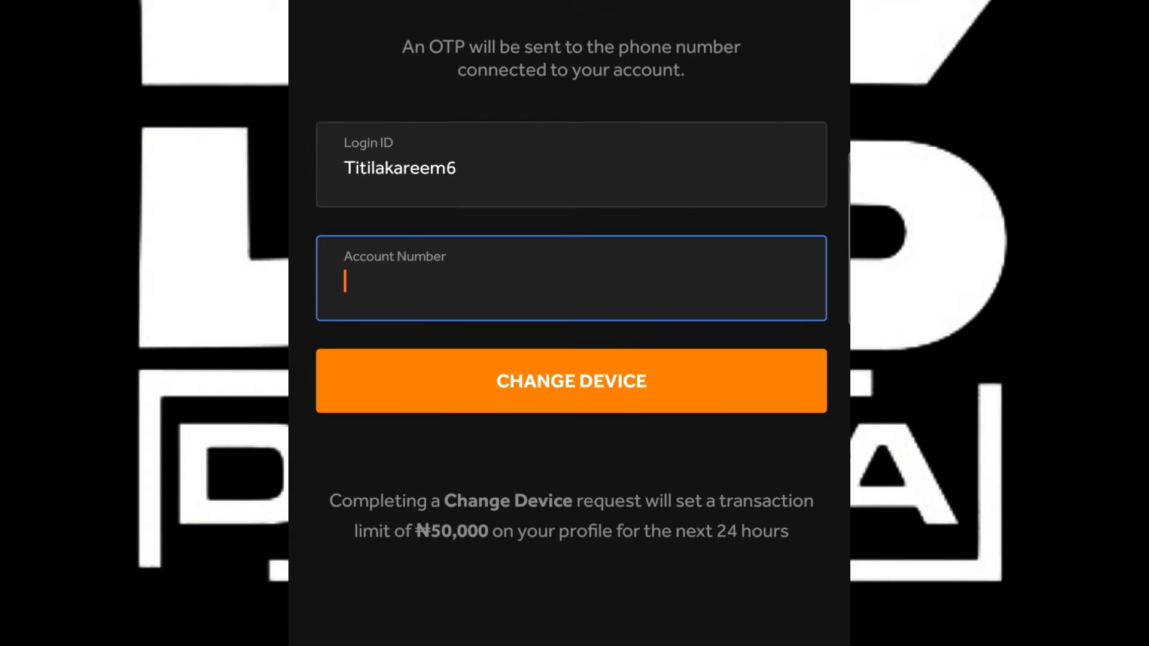
{"action": "scroll", "scroll_direction": "down", "scroll_amount": 3}
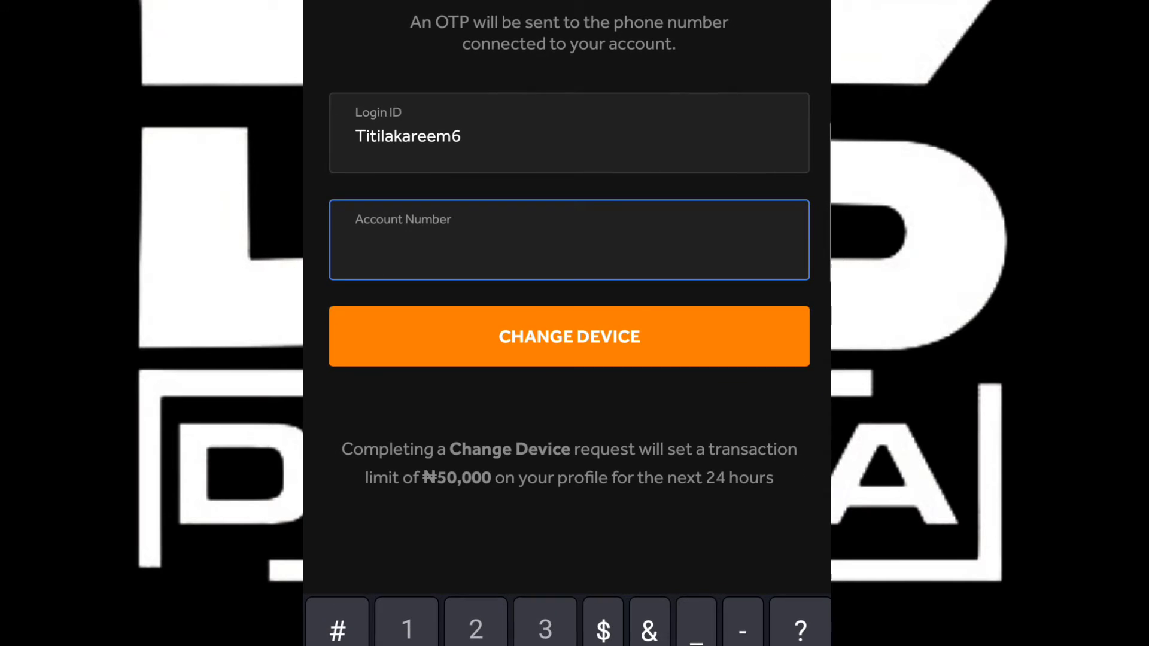
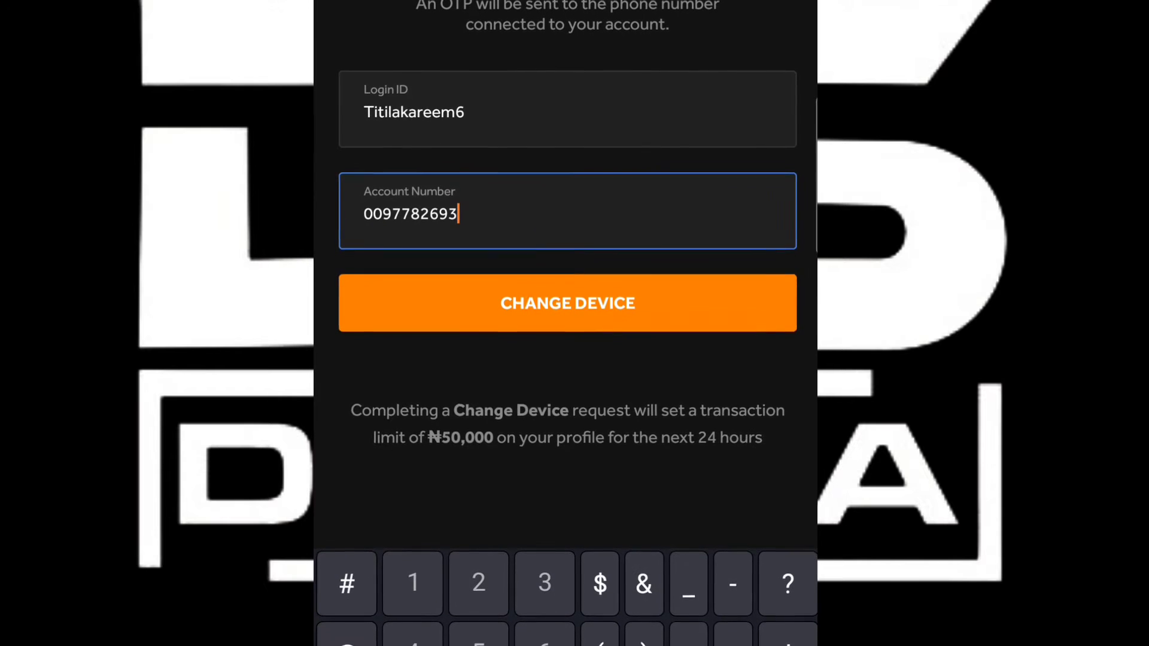
{"action": "left_click", "coordinate": [566, 302]}
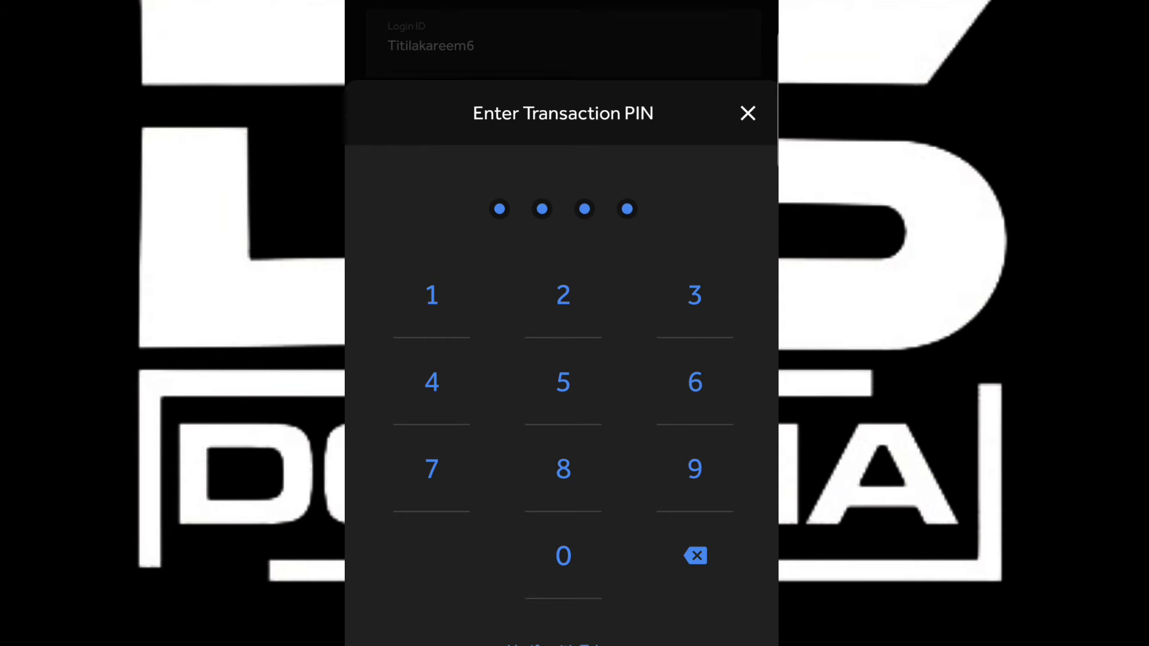
Step: Enter the transaction PIN and resubmit the change-device request to reach Reset Password
{"action": "left_click", "coordinate": [748, 113]}
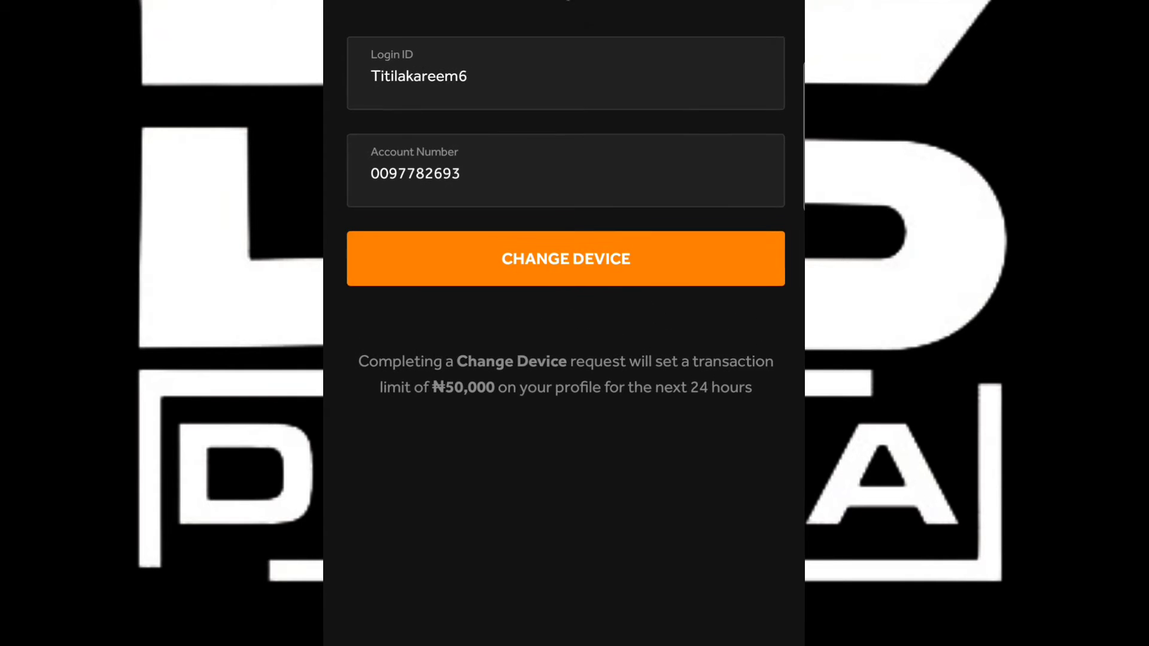
{"action": "scroll", "scroll_direction": "up", "scroll_amount": 3}
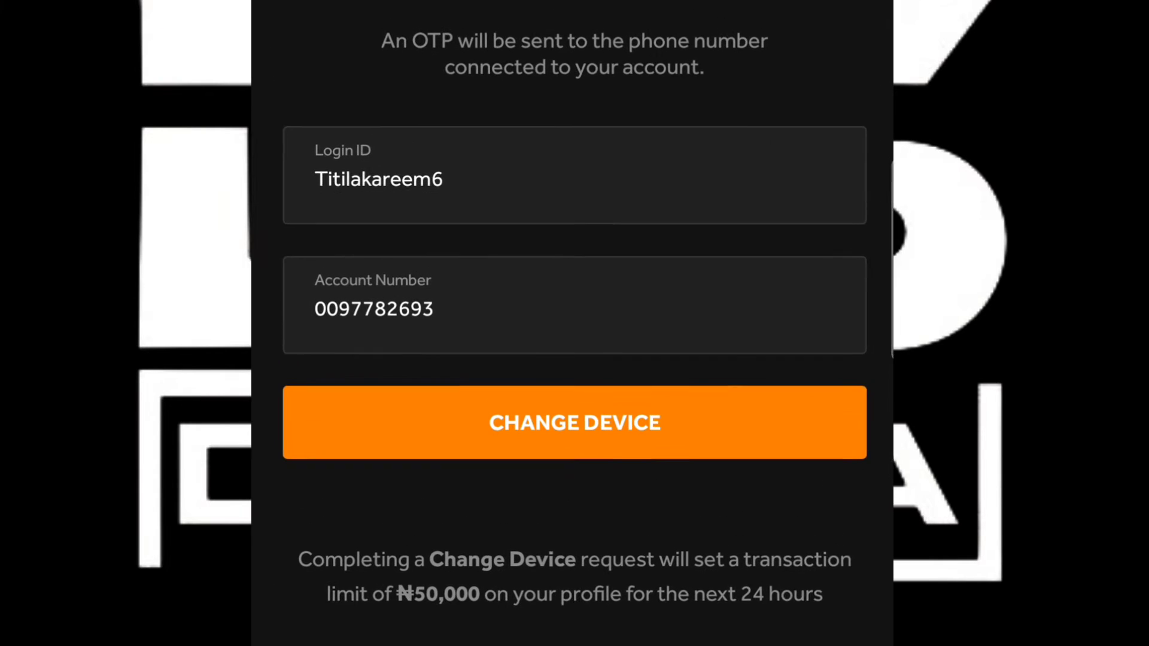
{"action": "scroll", "scroll_direction": "down", "scroll_amount": 3}
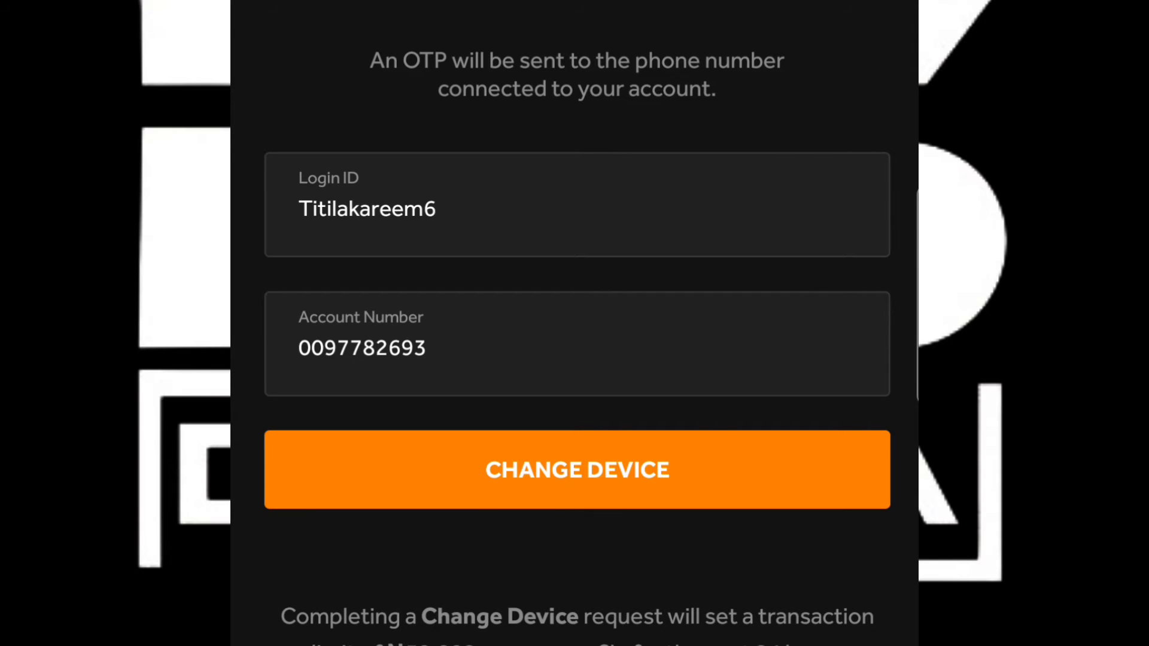
{"action": "left_click", "coordinate": [575, 470]}
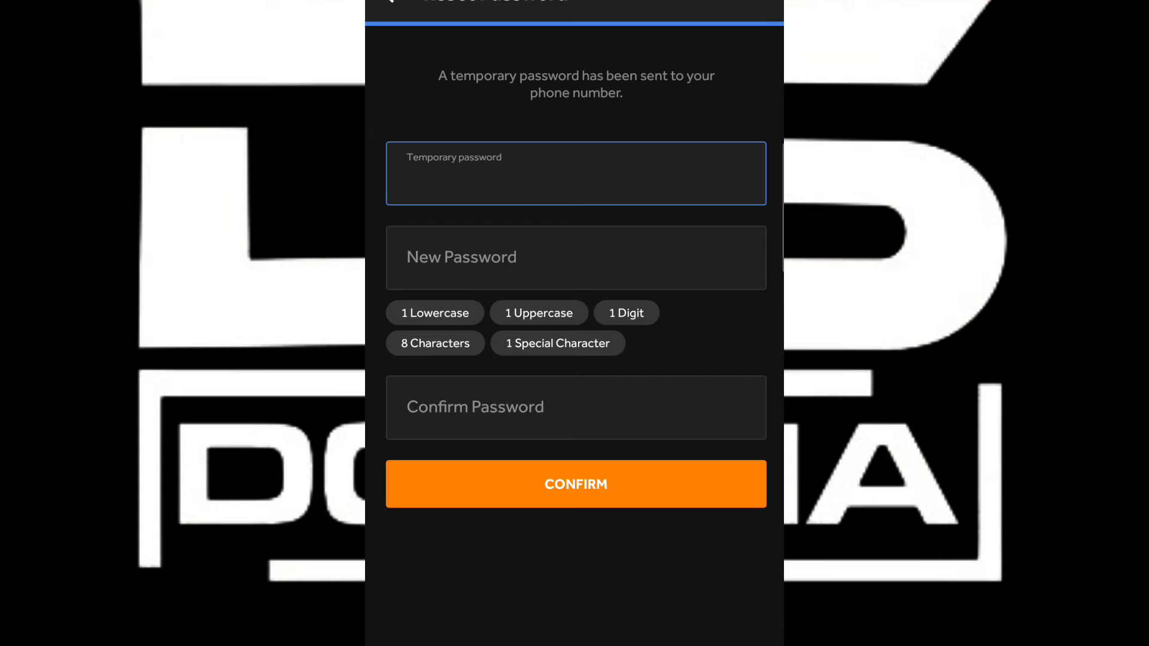
Step: Confirm the new password after entering the temporary, new and confirm password fields
{"action": "scroll", "scroll_direction": "down", "scroll_amount": 3}
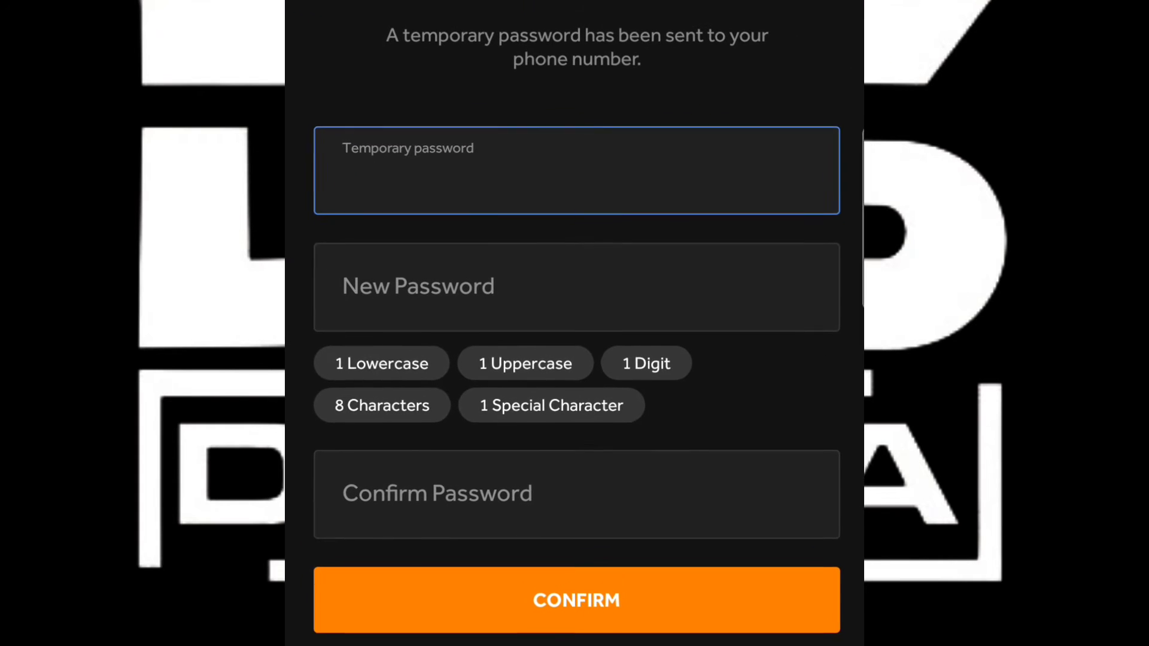
{"action": "scroll", "scroll_direction": "down", "scroll_amount": 3}
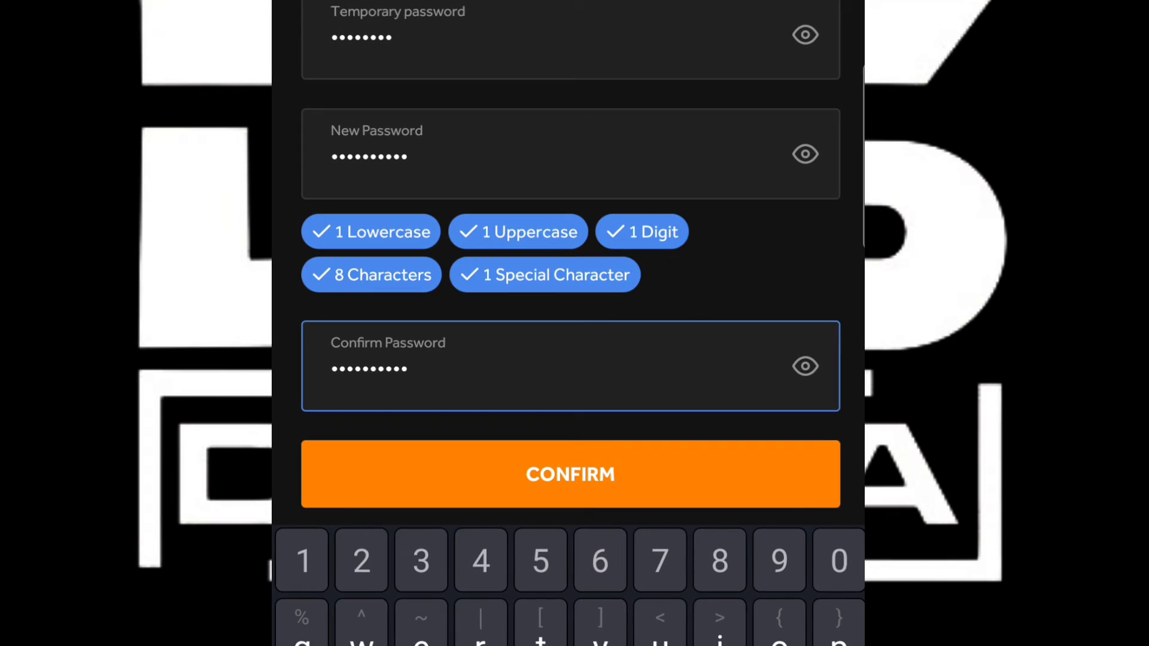
{"action": "left_click", "coordinate": [570, 474]}
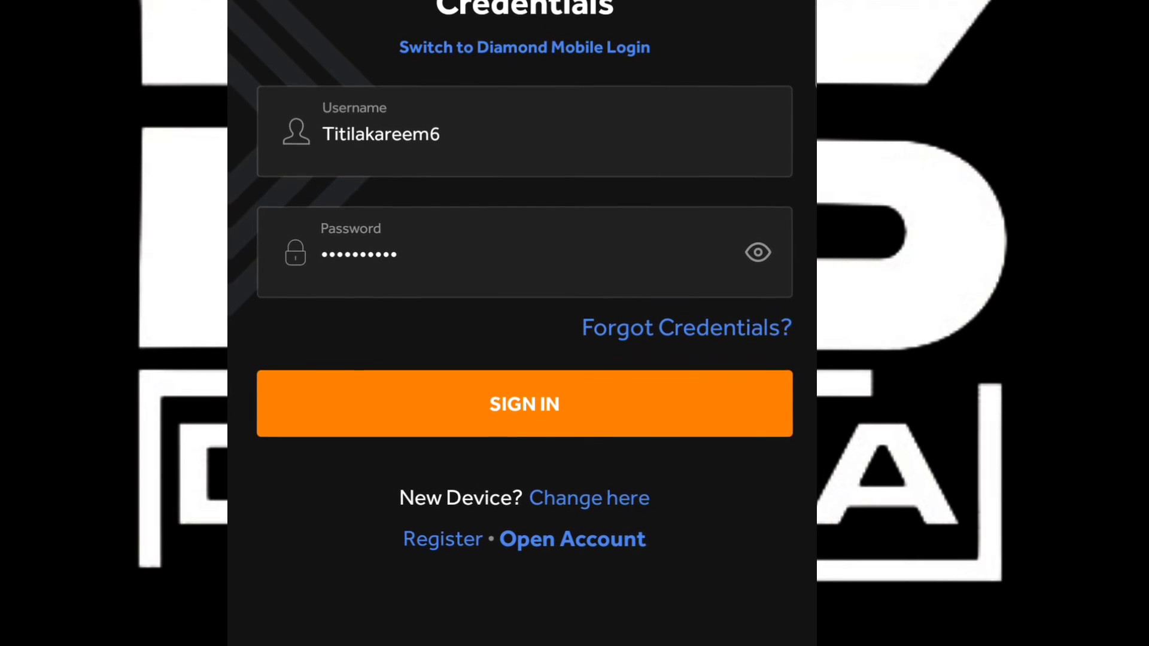
Step: Sign in with the new password and answer the biometric login offer
{"action": "scroll", "scroll_direction": "up", "scroll_amount": 3}
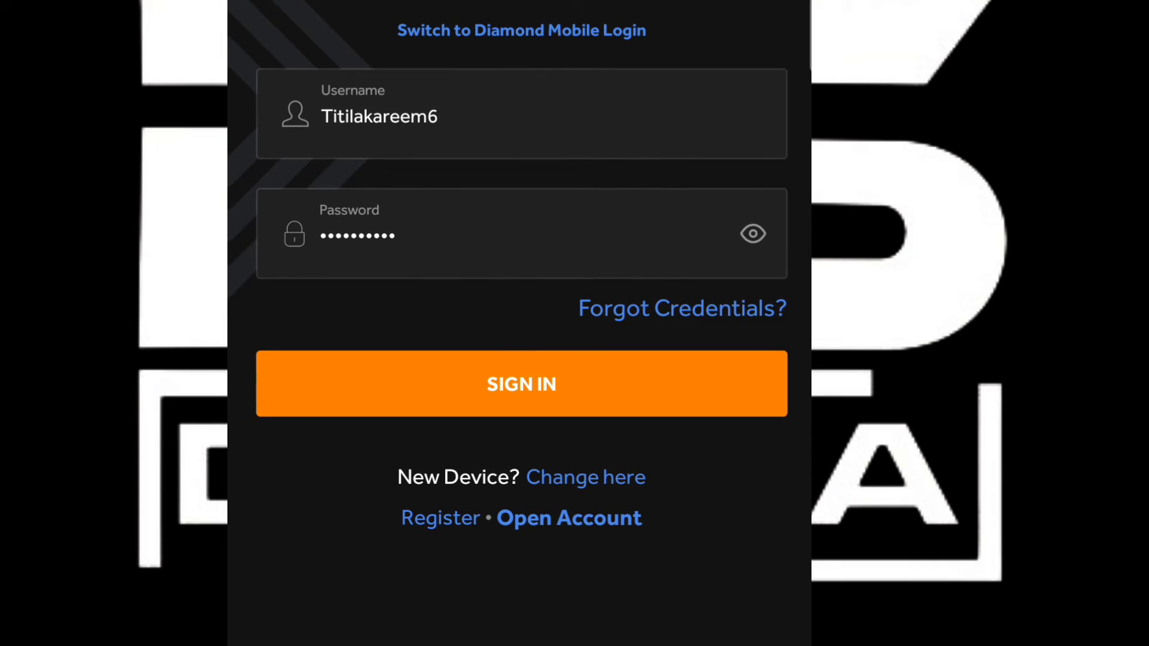
{"action": "scroll", "scroll_direction": "up", "scroll_amount": 3}
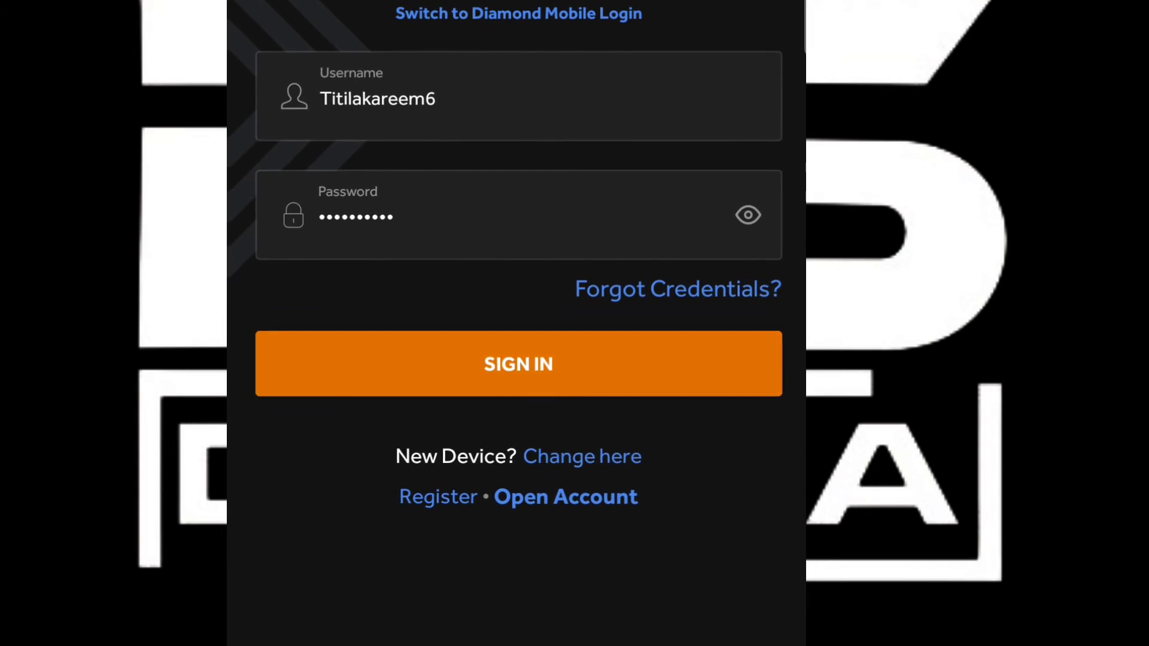
{"action": "left_click", "coordinate": [518, 363]}
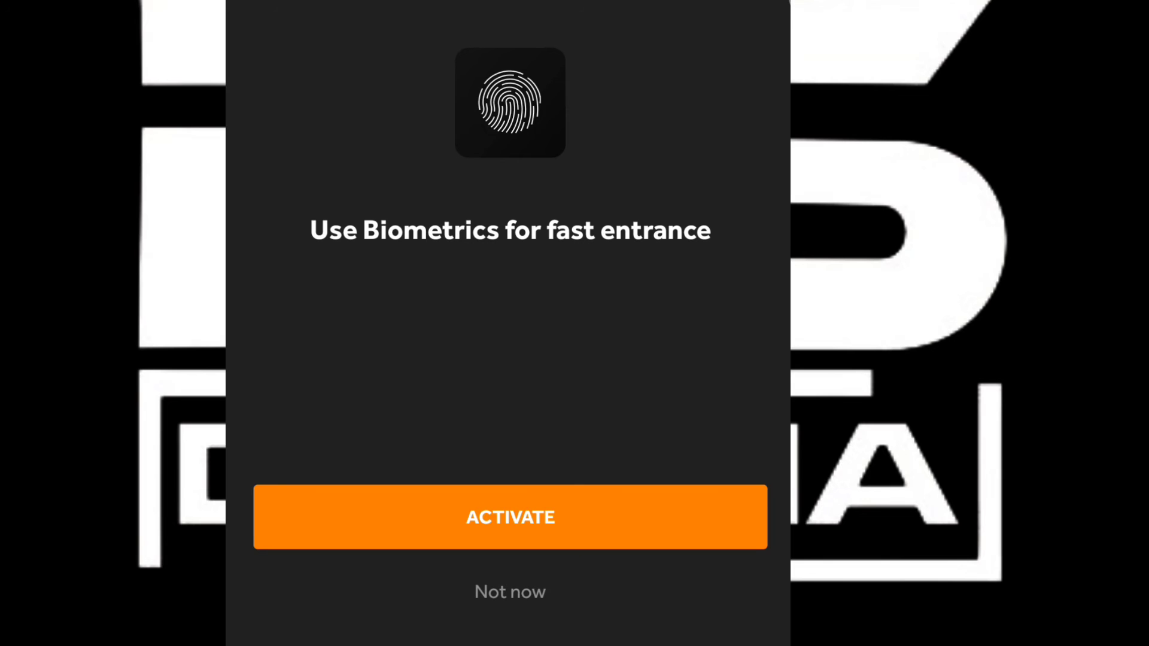
{"action": "left_click", "coordinate": [509, 591]}
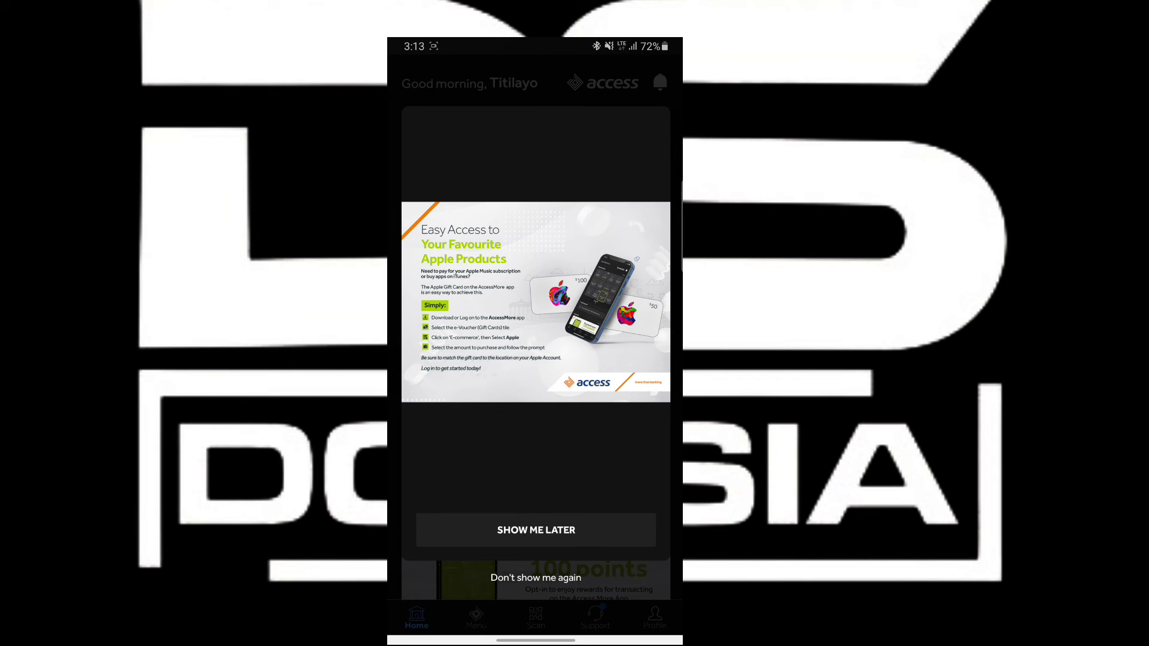
Step: Dismiss the promotion with Show Me Later and close the feature tour to reveal the home dashboard
{"action": "left_click", "coordinate": [536, 529]}
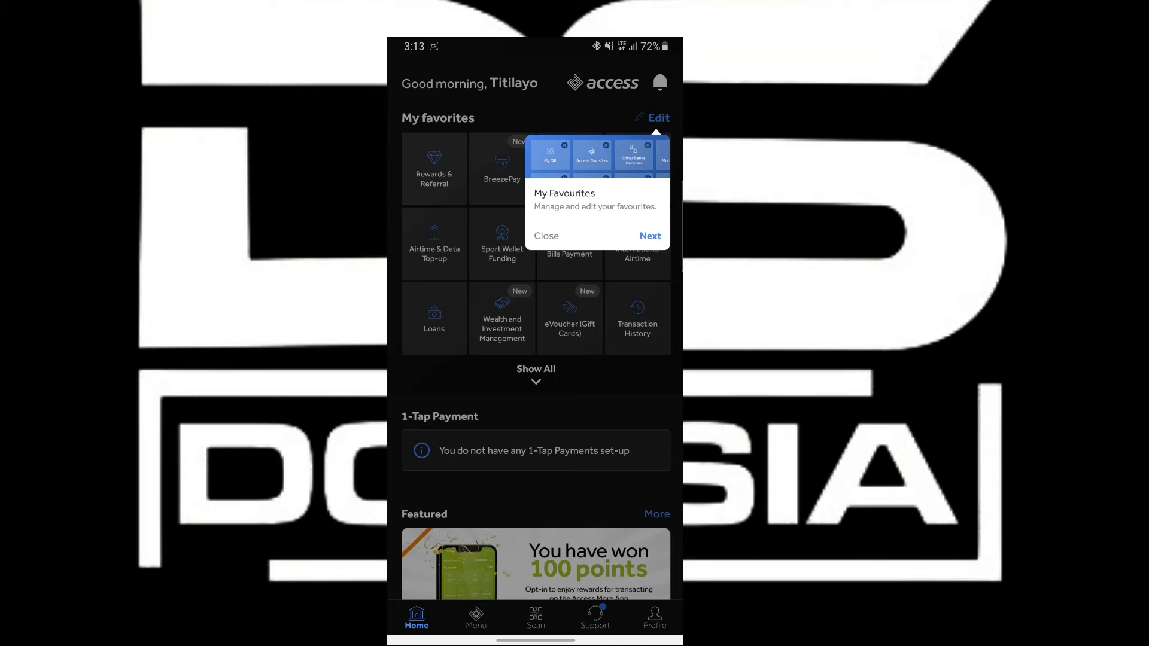
{"action": "left_click", "coordinate": [649, 236]}
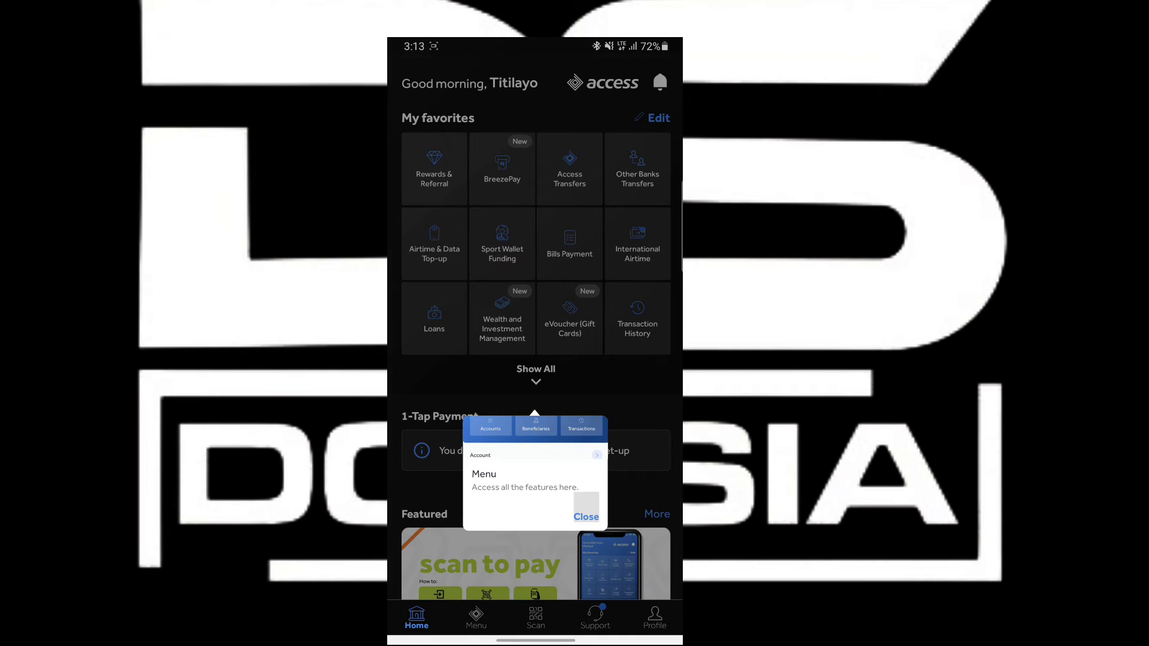
{"action": "left_click", "coordinate": [585, 516]}
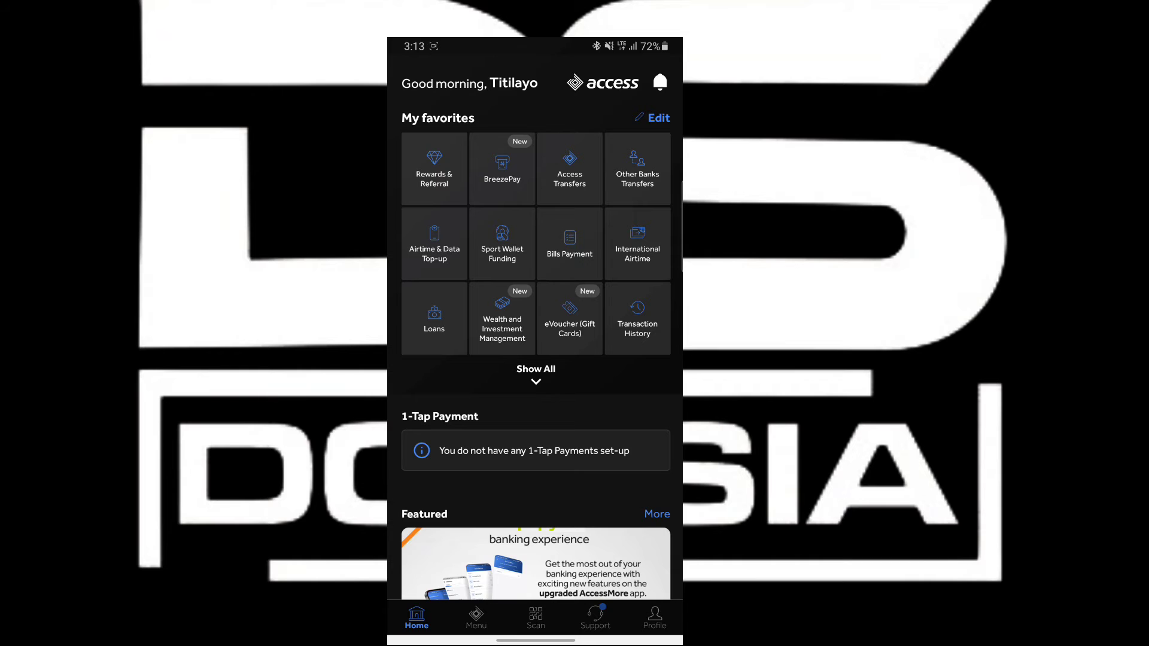
{"action": "scroll", "scroll_direction": "down", "scroll_amount": 3}
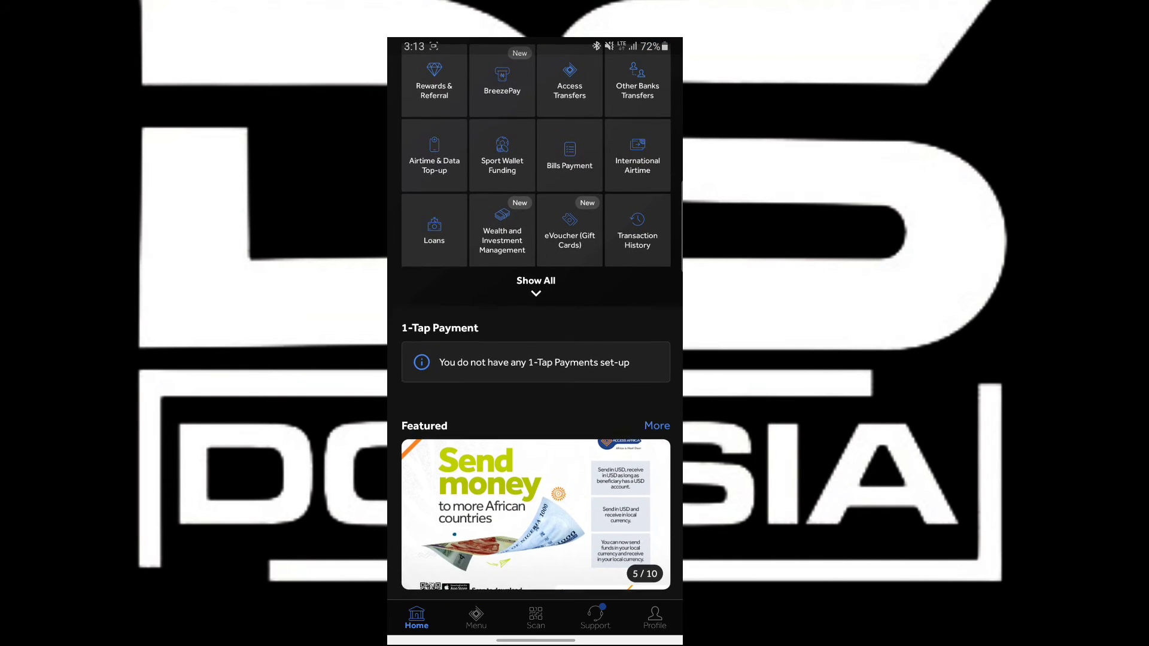
Step: From Profile, reach the Change/Reset PIN screen after a detour back to Home
{"action": "left_click", "coordinate": [653, 618]}
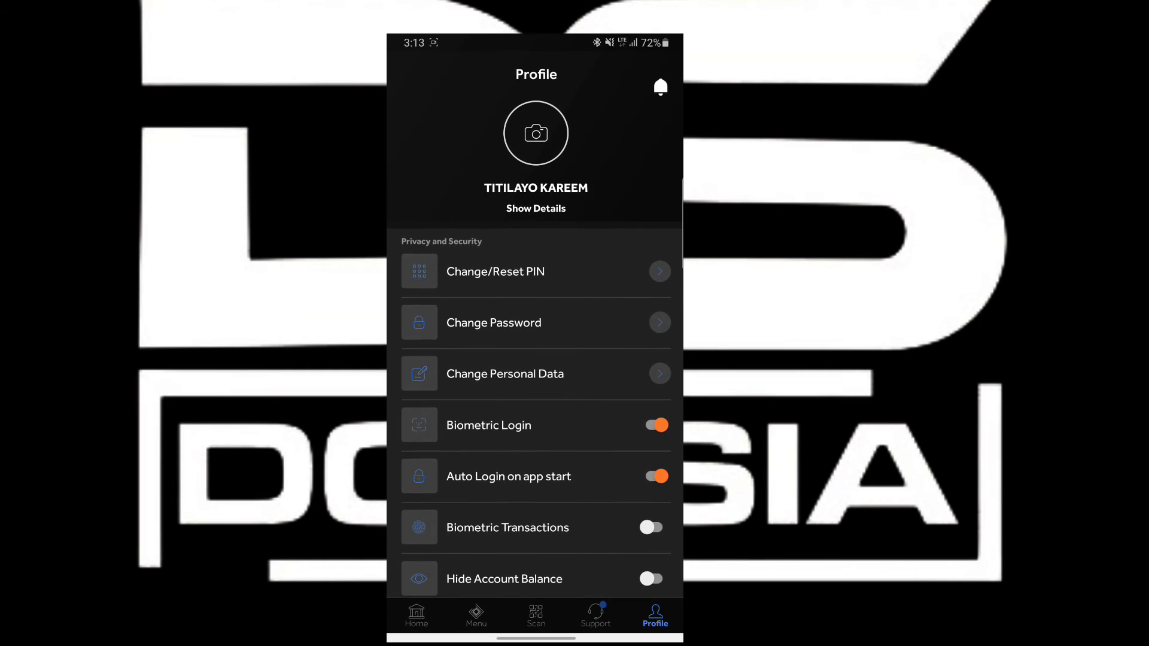
{"action": "left_click", "coordinate": [416, 616]}
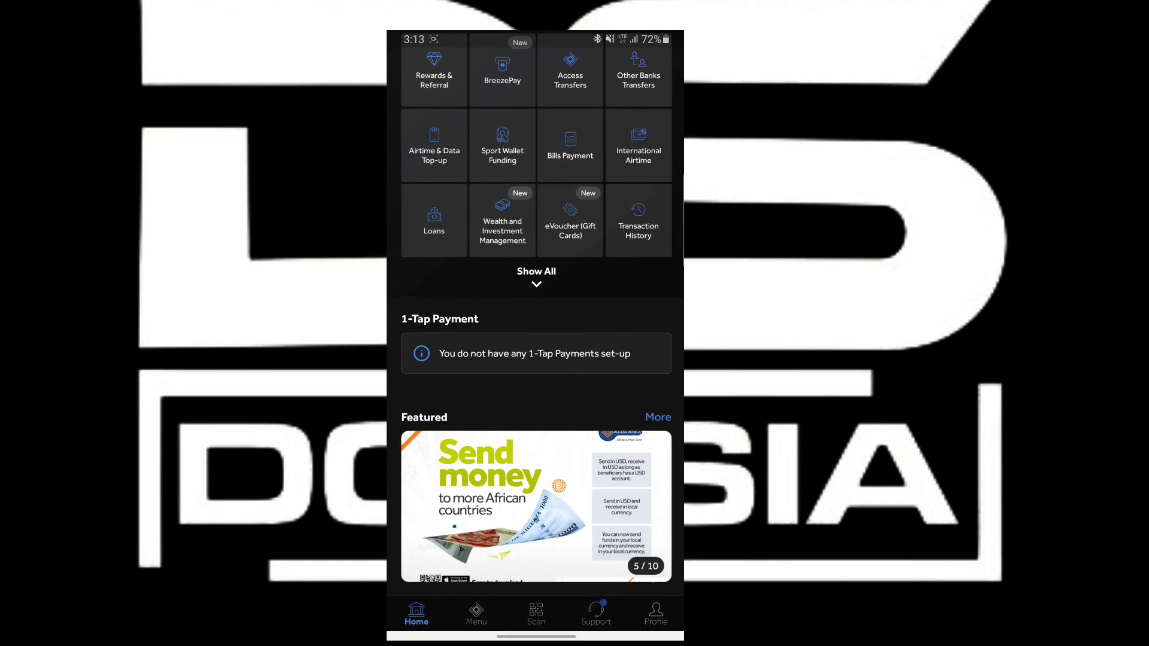
{"action": "scroll", "scroll_direction": "up", "scroll_amount": 3}
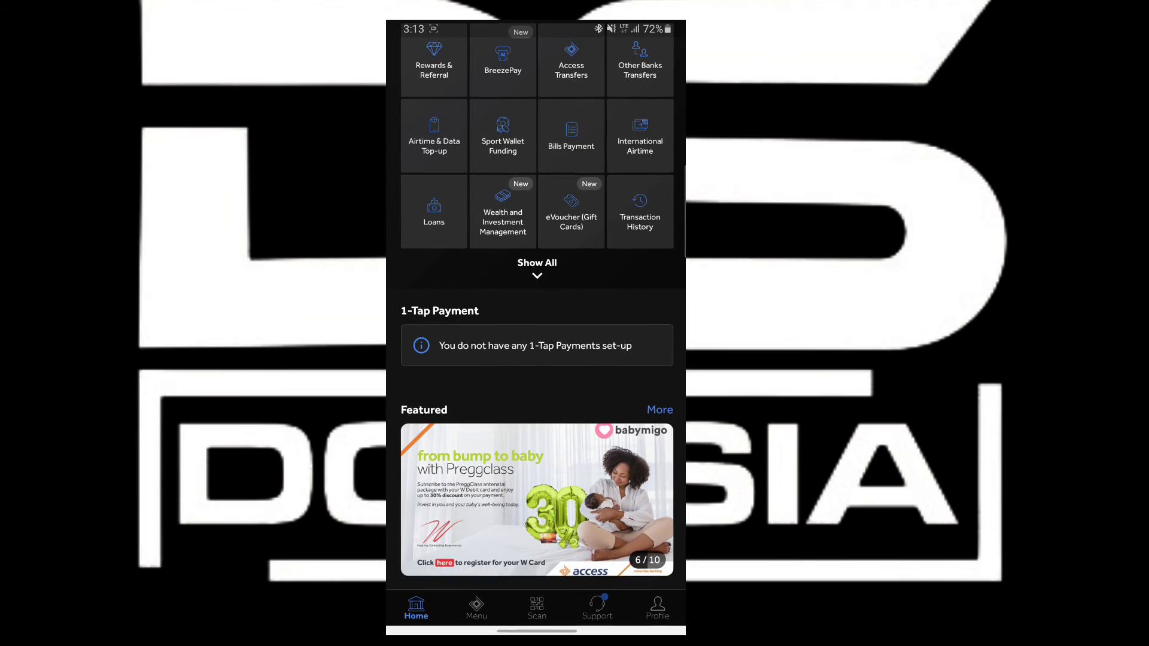
{"action": "left_click", "coordinate": [656, 606]}
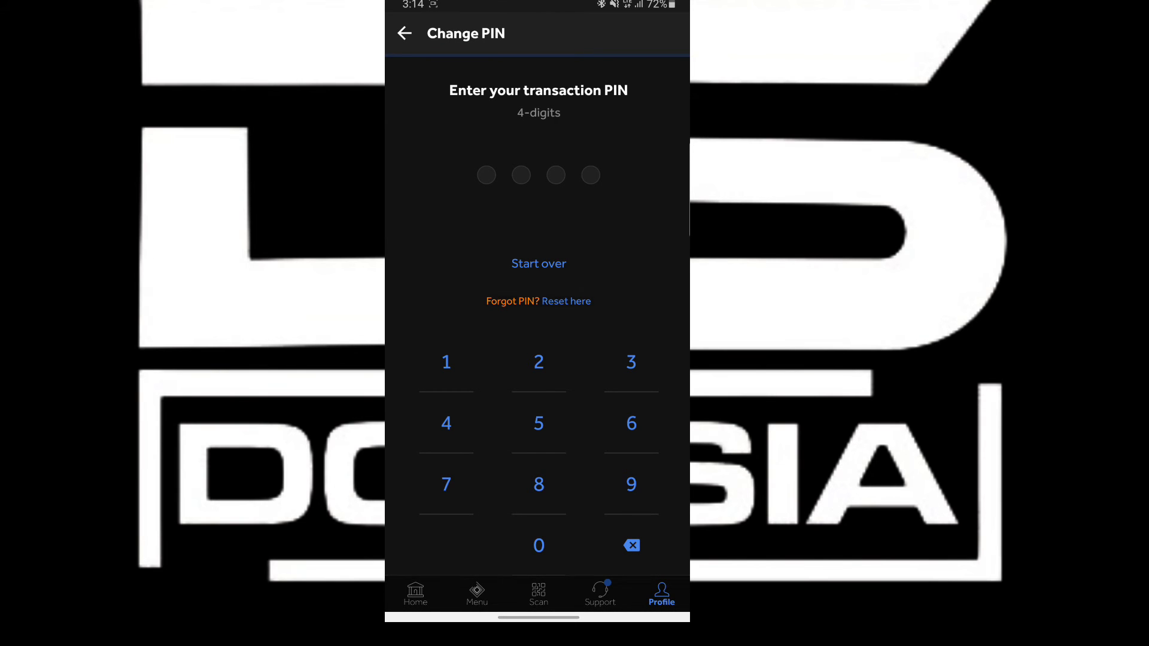
Step: Start the forgotten-PIN reset and choose Card Details verification
{"action": "left_click", "coordinate": [565, 301]}
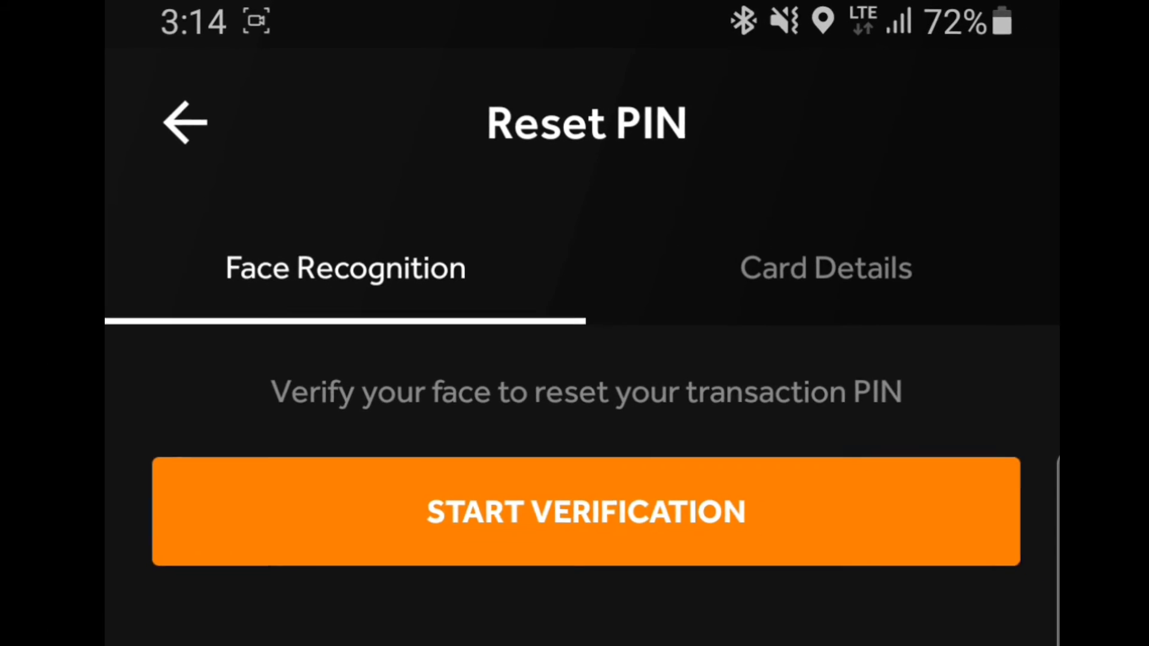
{"action": "left_click", "coordinate": [826, 268]}
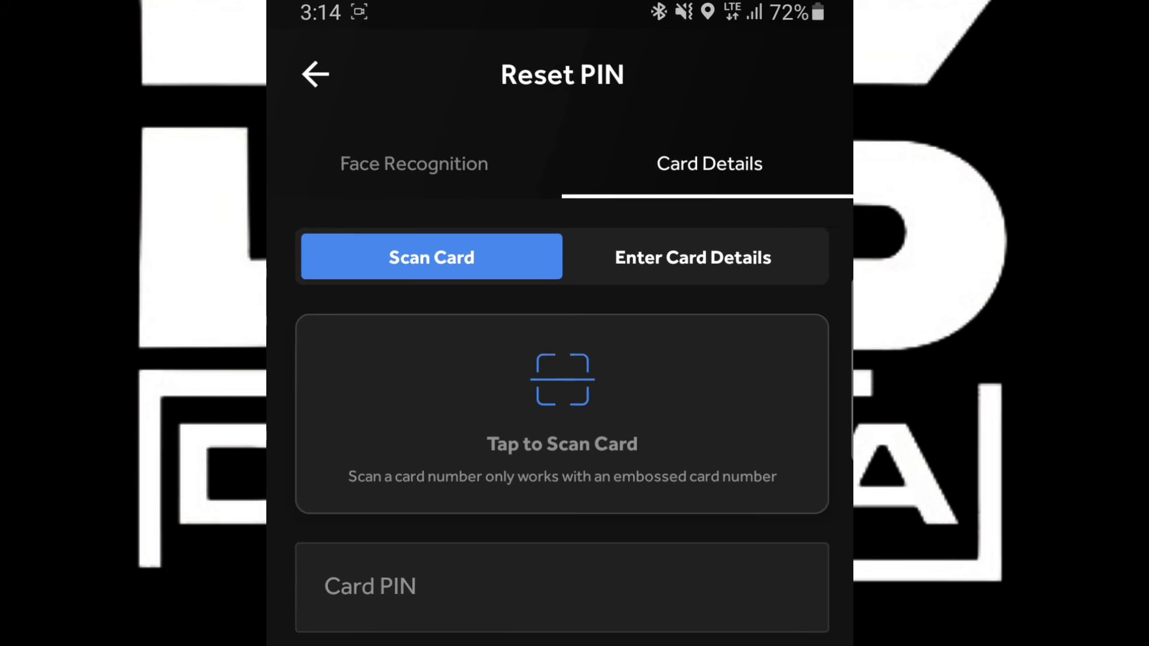
{"action": "scroll", "scroll_direction": "down", "scroll_amount": 3}
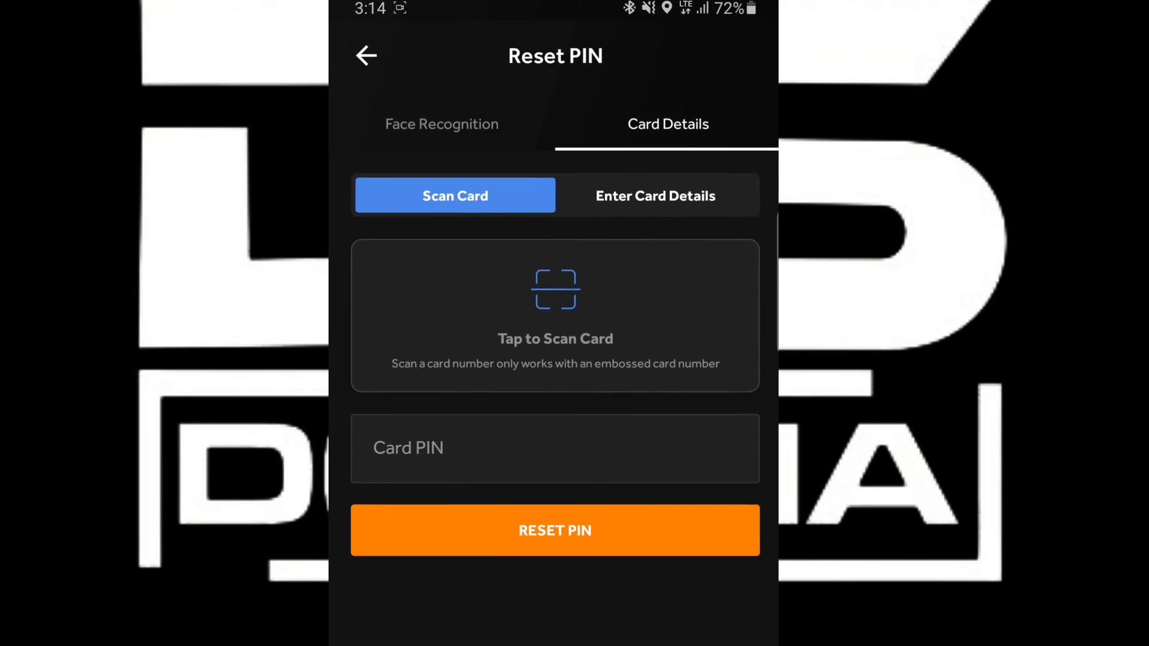
Step: Enter card number, expiry, CVV and card PIN manually and submit Reset PIN
{"action": "left_click", "coordinate": [653, 196]}
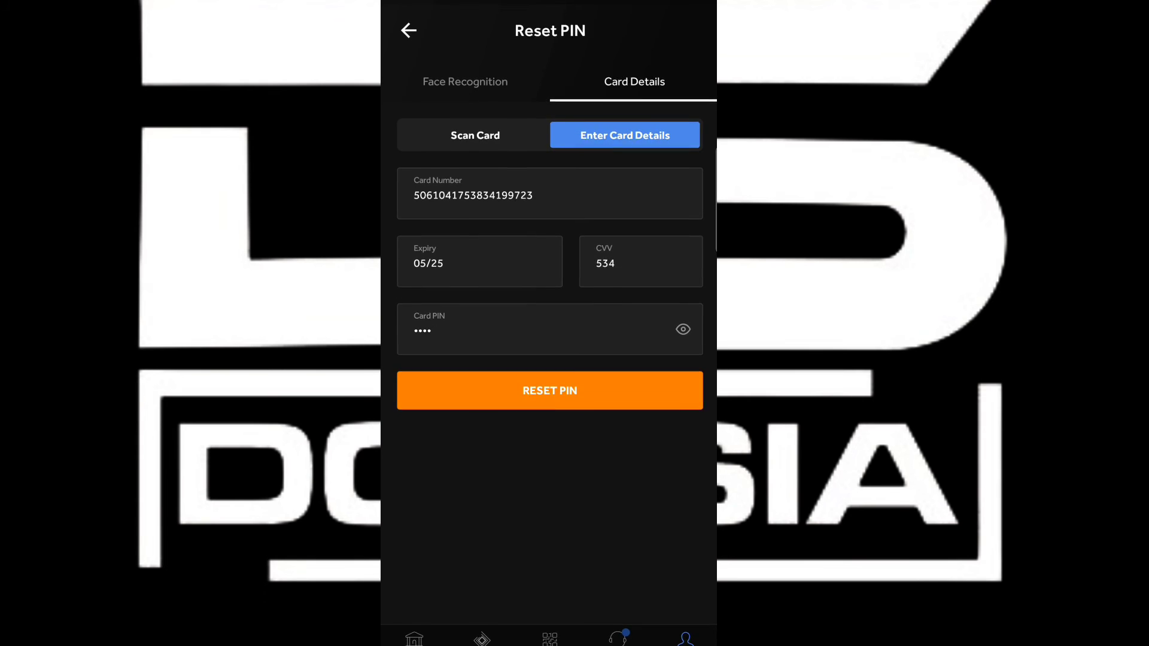
{"action": "left_click", "coordinate": [548, 389]}
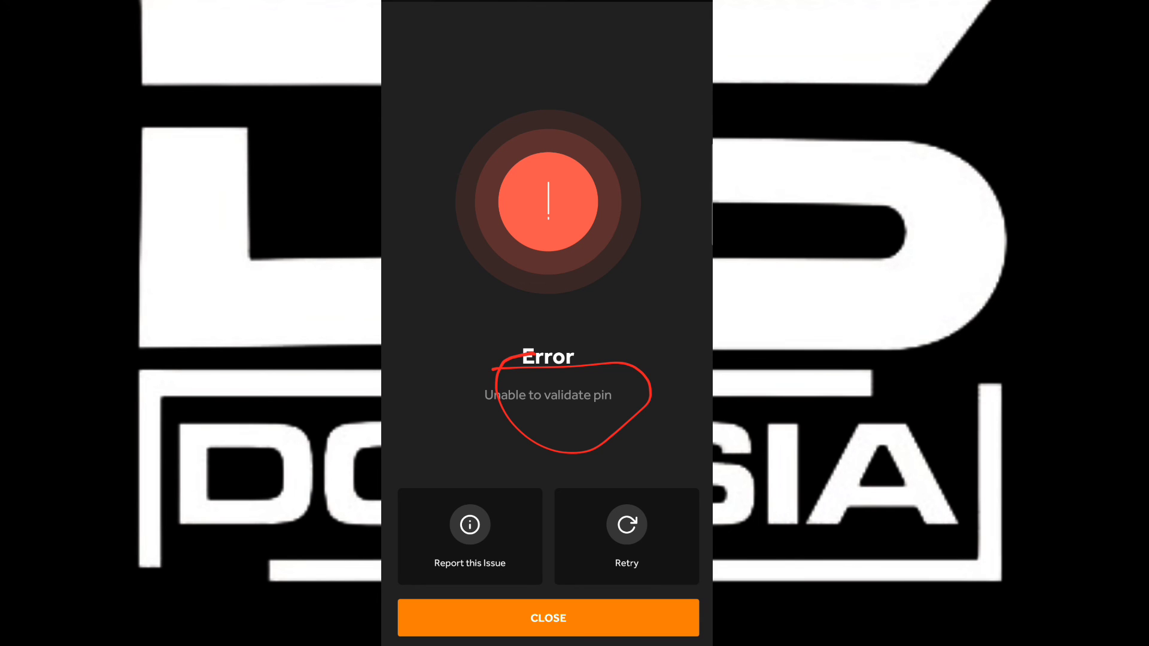
Step: Dismiss the unable-to-validate-PIN error and browse the home dashboard
{"action": "left_click", "coordinate": [548, 618]}
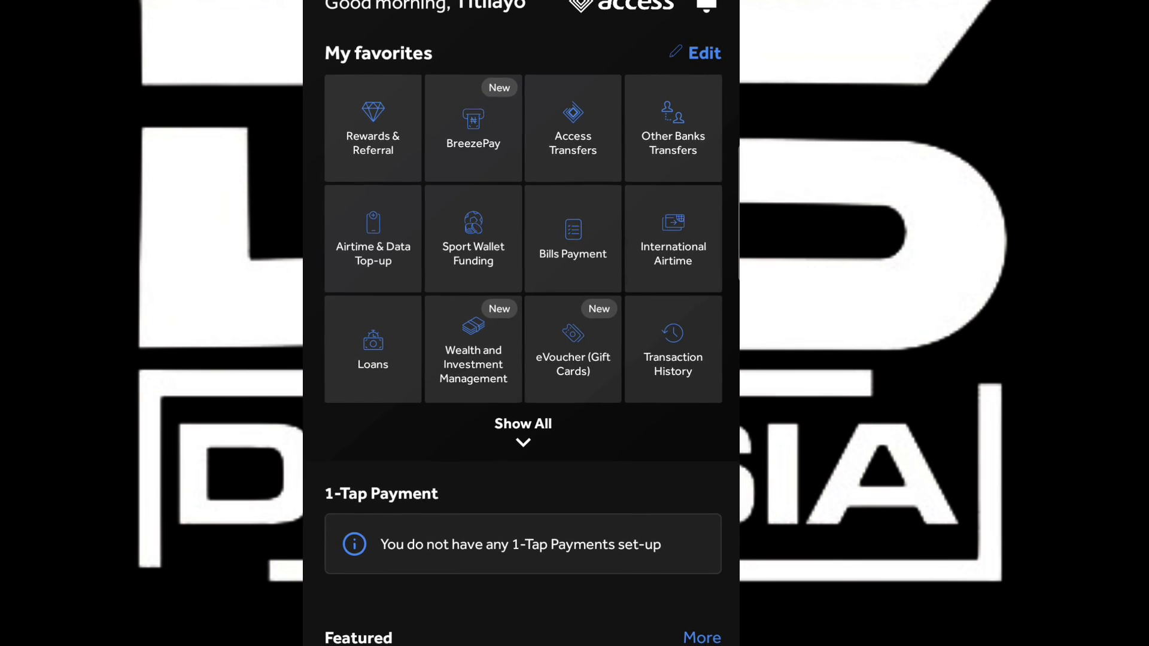
{"action": "scroll", "scroll_direction": "up", "scroll_amount": 3}
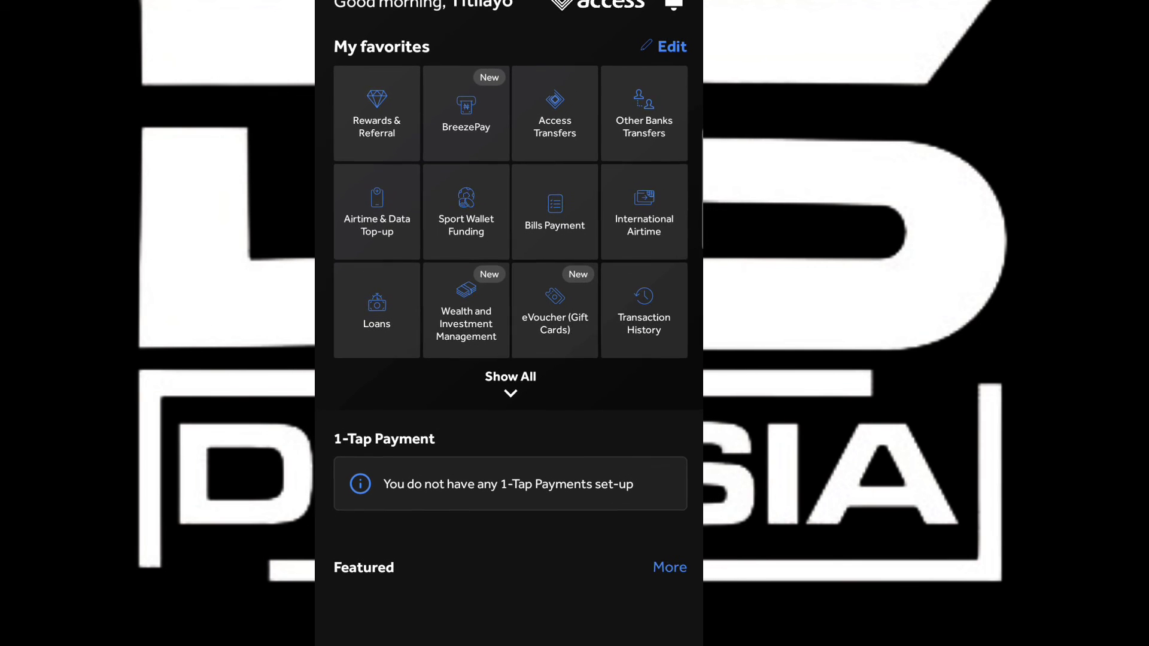